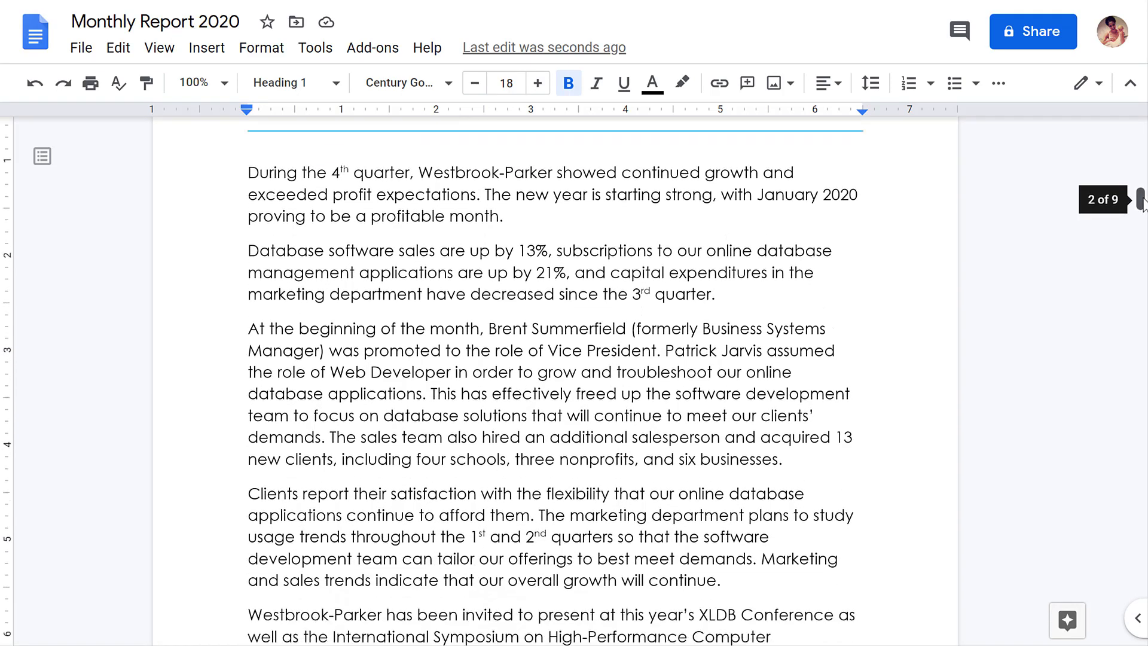
# Apply the Heading 1 paragraph style to the 'Executive Summary' heading.
pyautogui.scroll(-3)
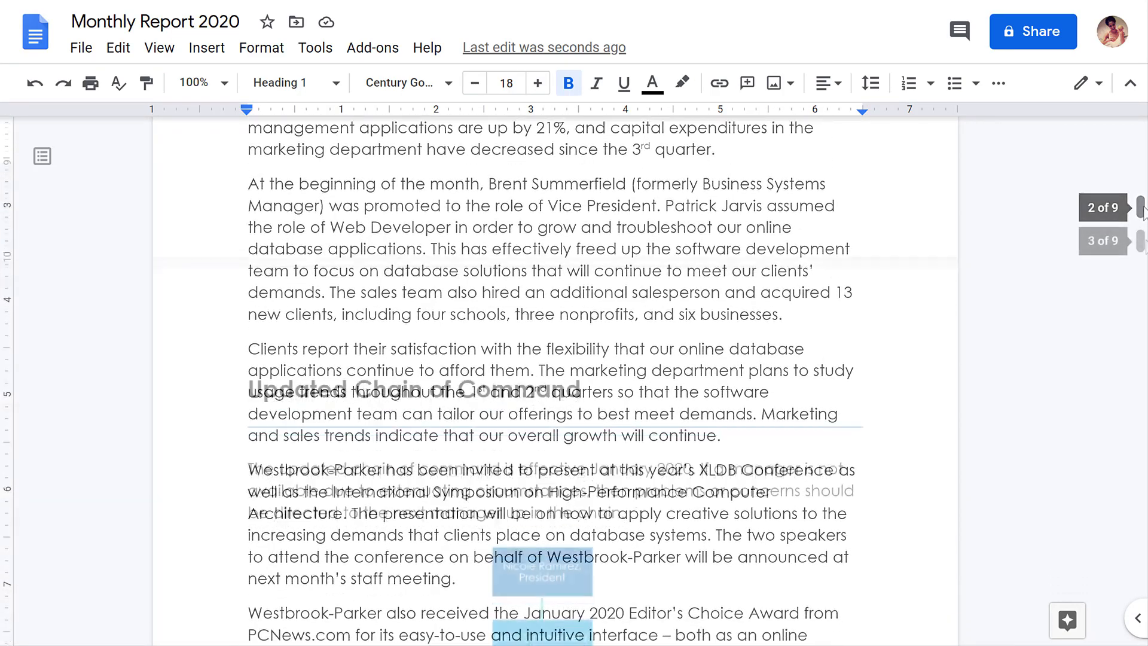
pyautogui.scroll(-3)
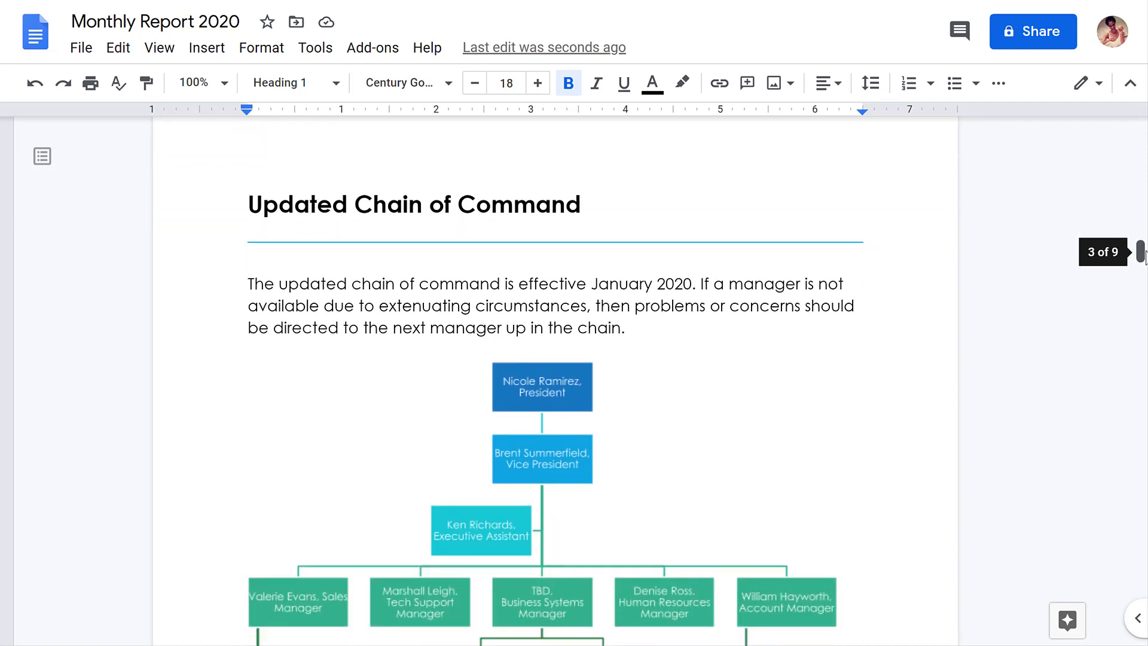
pyautogui.scroll(-3)
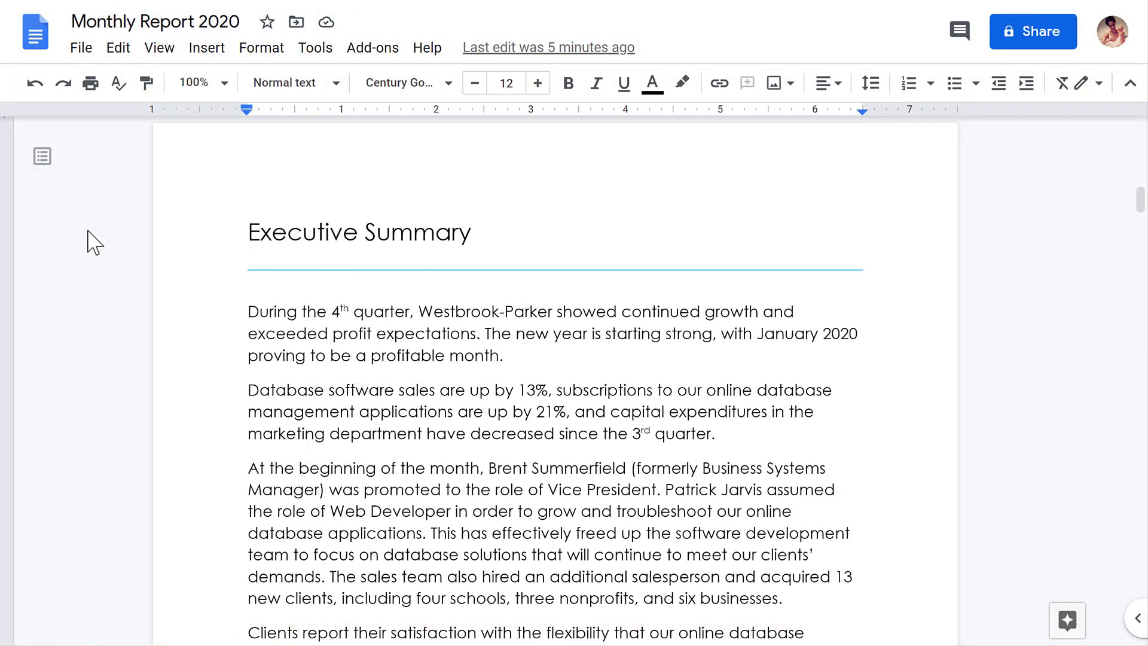
pyautogui.moveTo(180, 238)
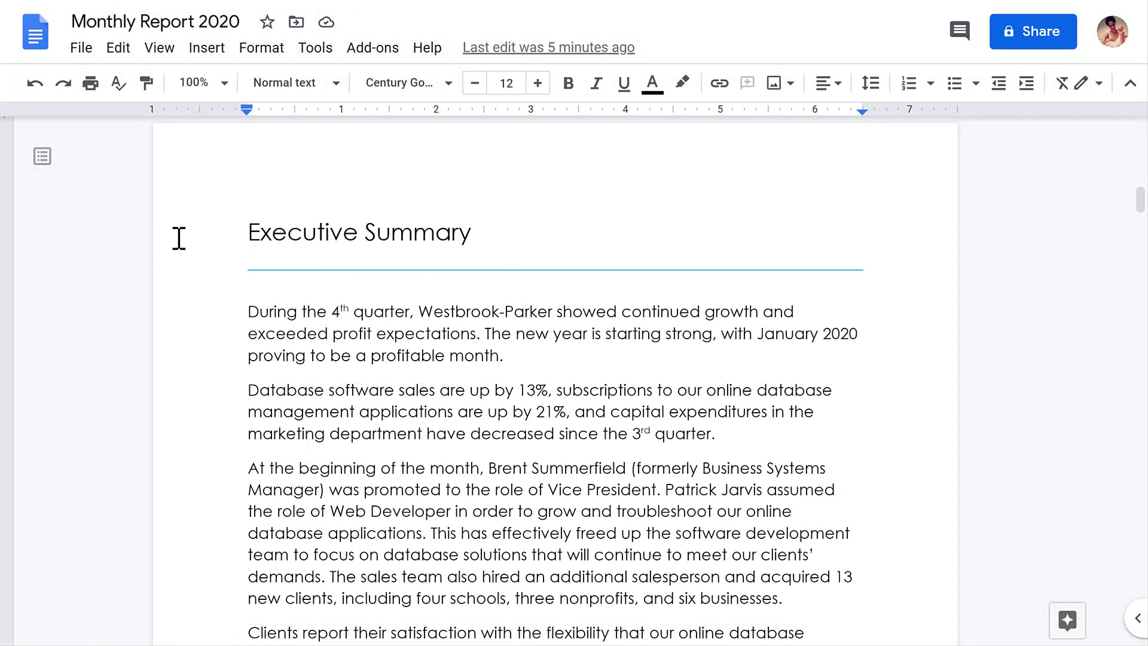
pyautogui.doubleClick(359, 232)
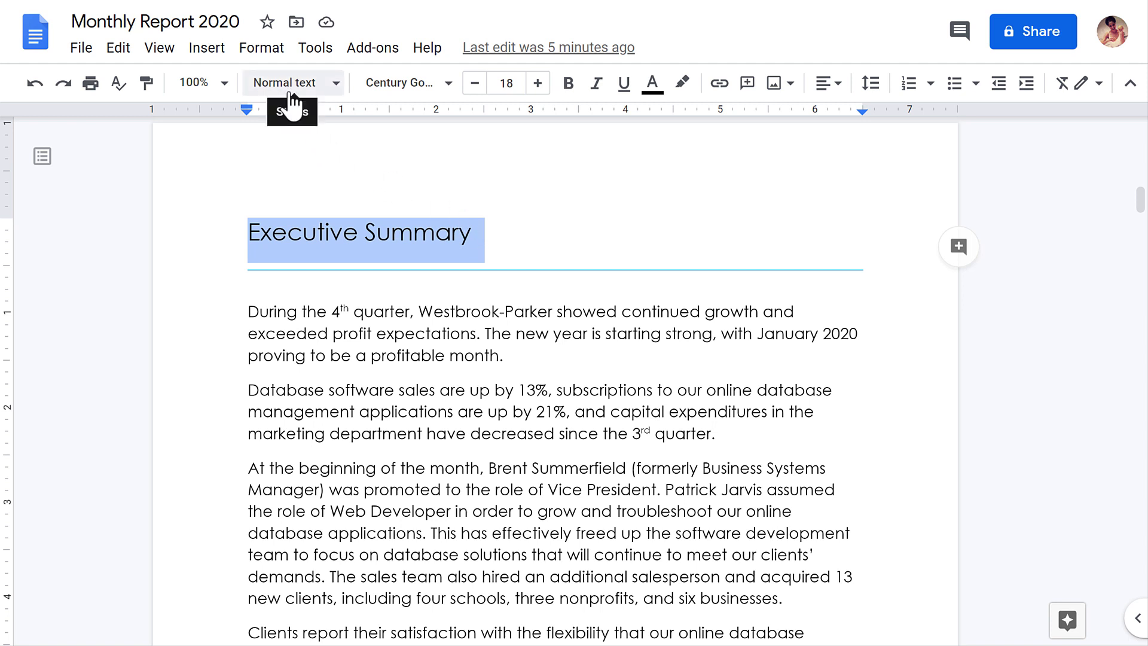
pyautogui.click(288, 82)
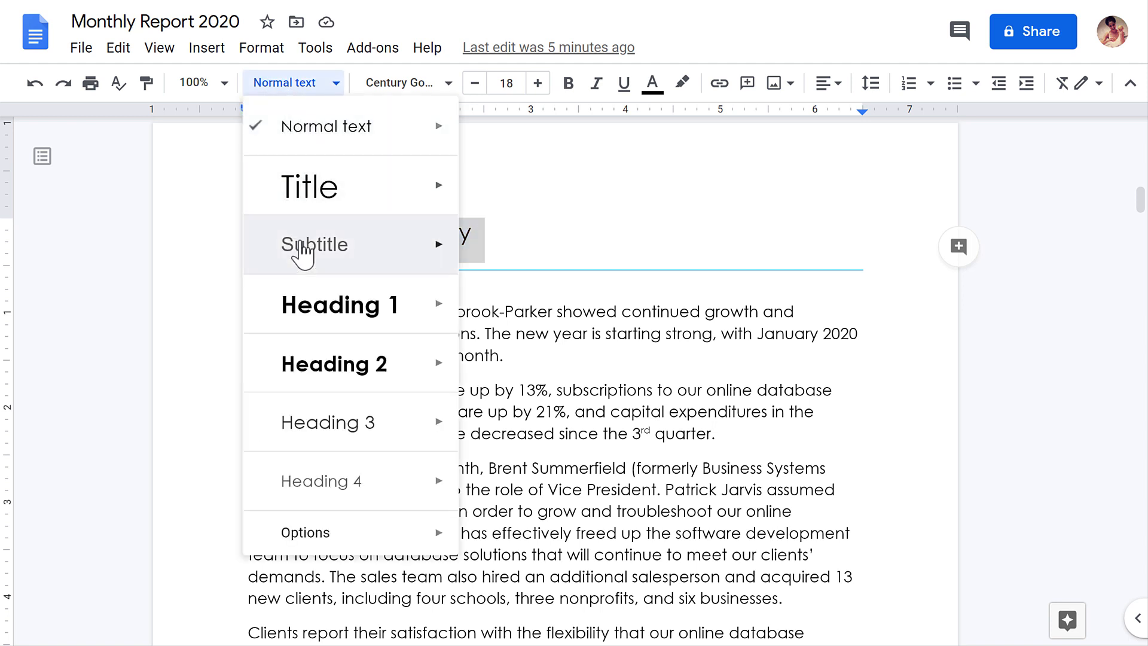
pyautogui.click(340, 305)
pyautogui.write('Table of Contents')
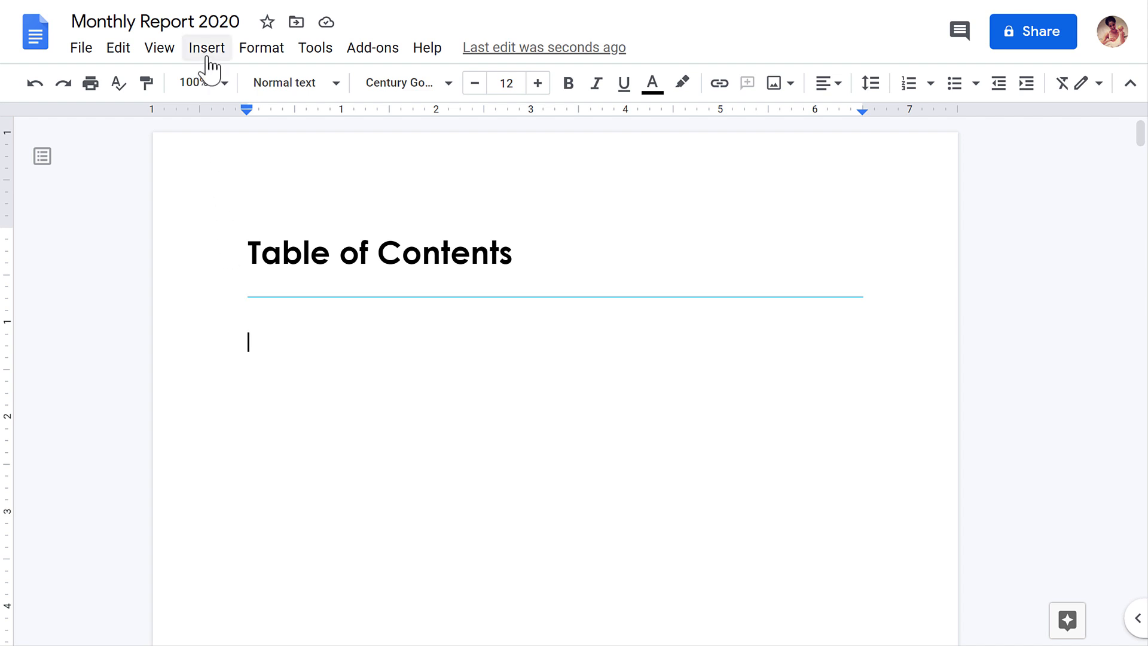
# Insert a 'With page numbers' table of contents listing the six sections.
pyautogui.click(207, 48)
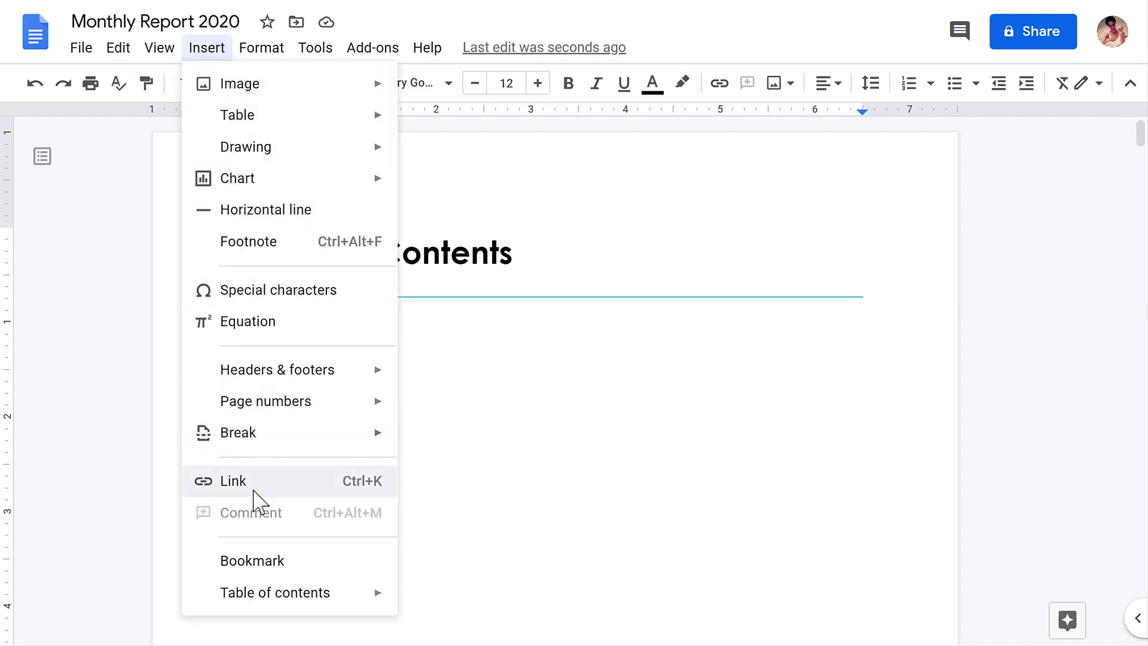
pyautogui.moveTo(275, 592)
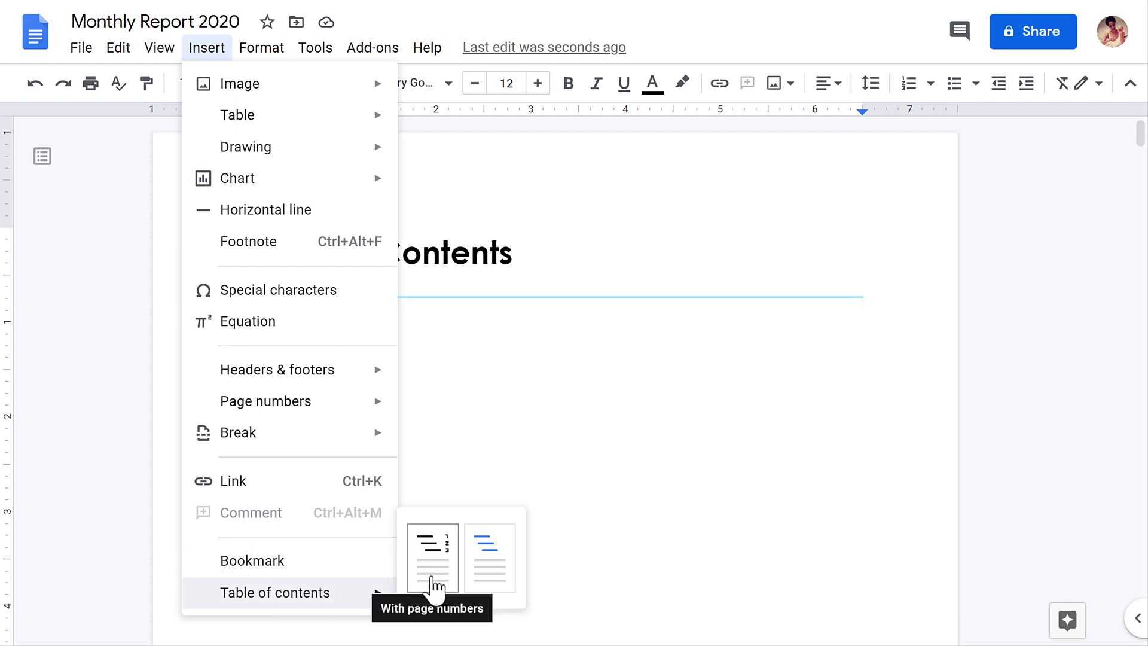
pyautogui.click(432, 555)
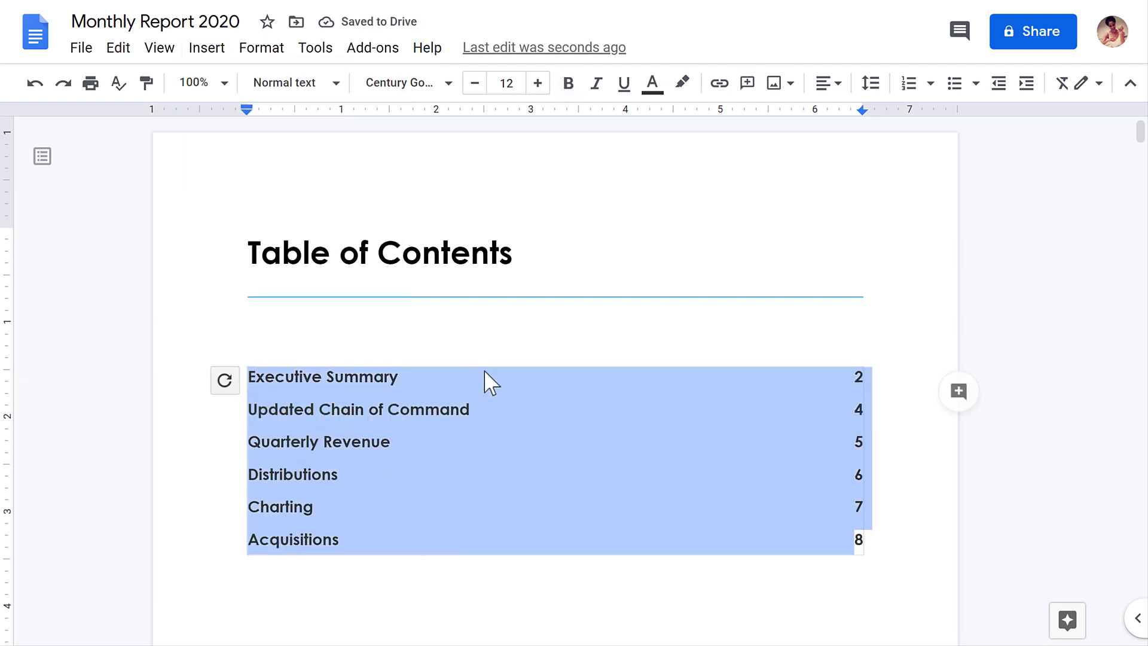
pyautogui.click(651, 82)
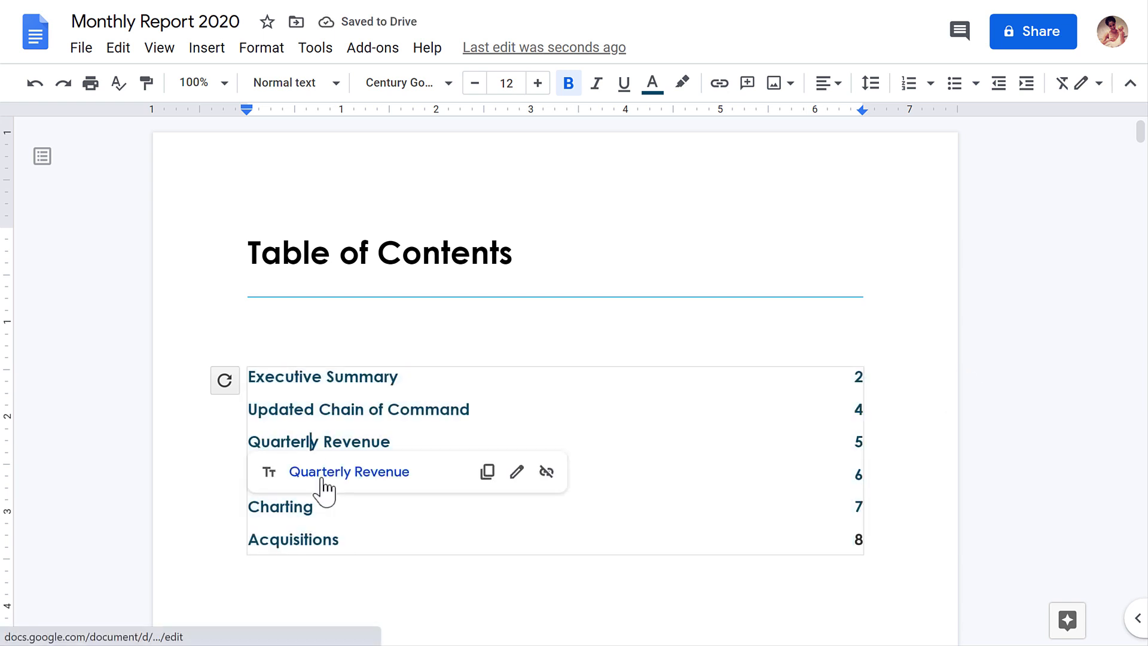
pyautogui.click(349, 472)
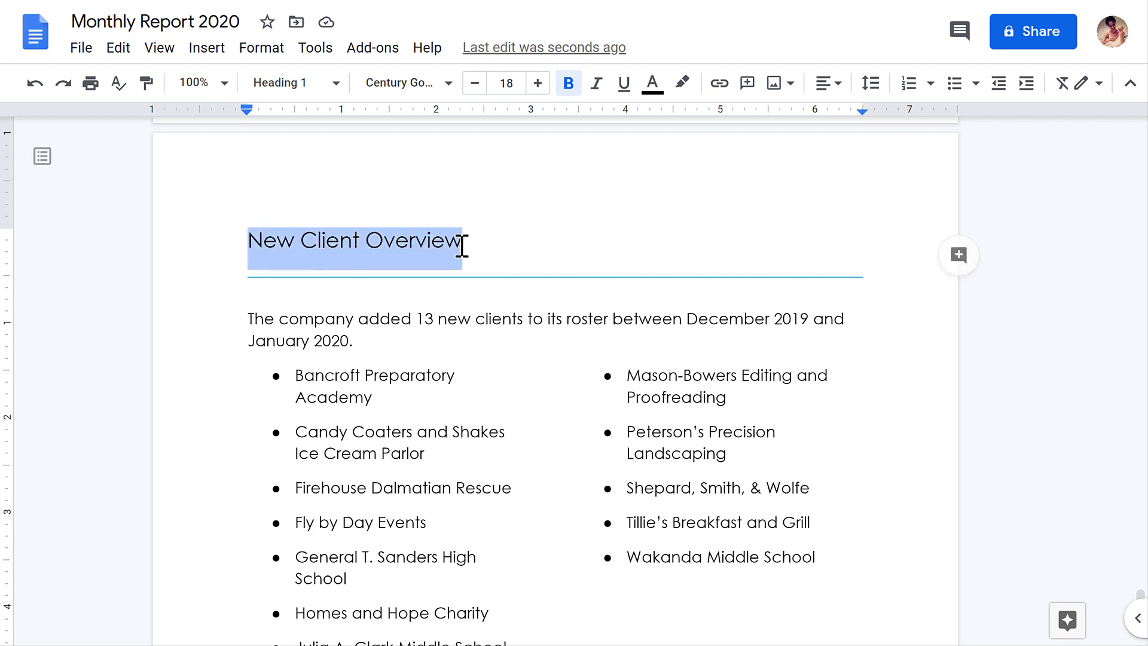
# Style 'New Client Overview' as Heading 1 and update the table of contents to list it on page 8.
pyautogui.click(289, 82)
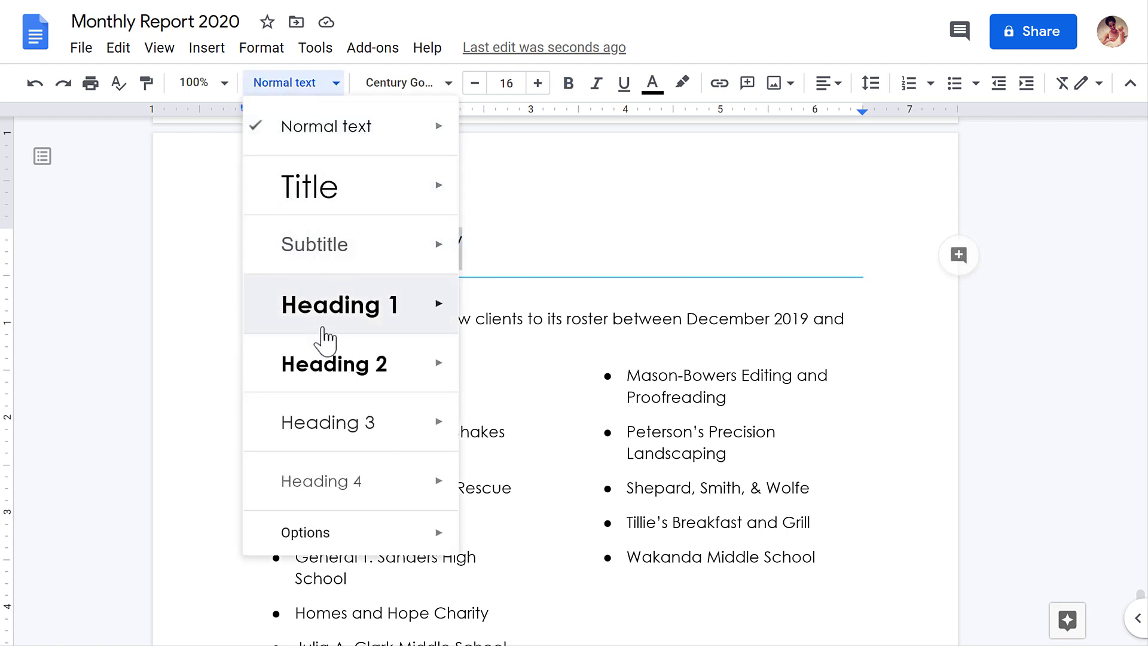
pyautogui.click(337, 305)
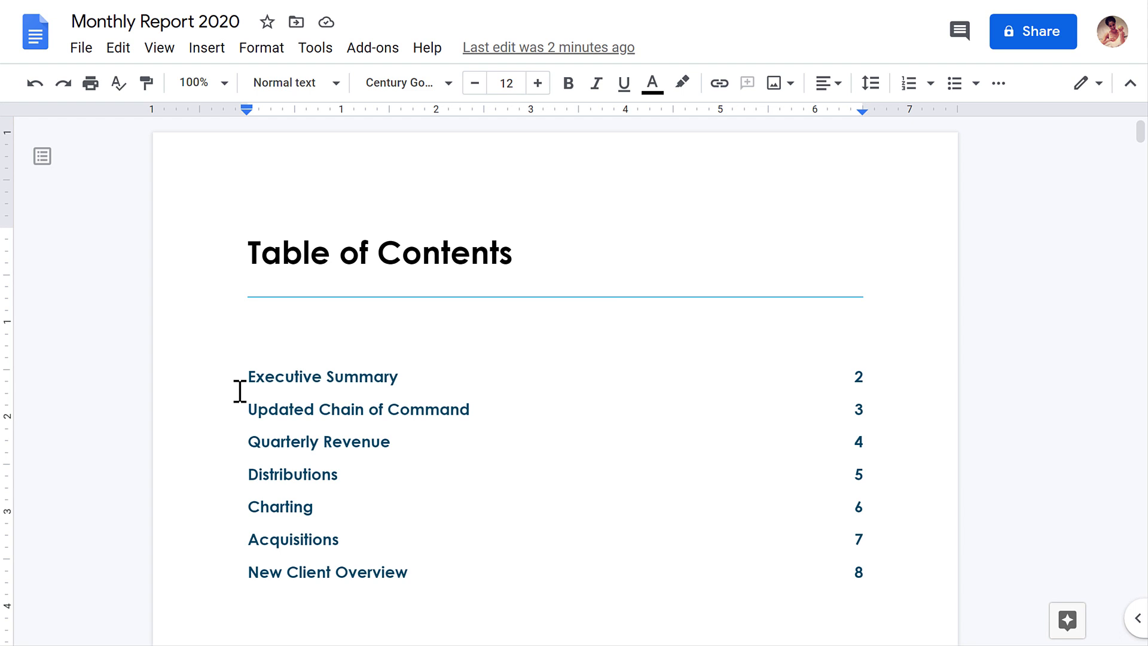
pyautogui.rightClick(858, 441)
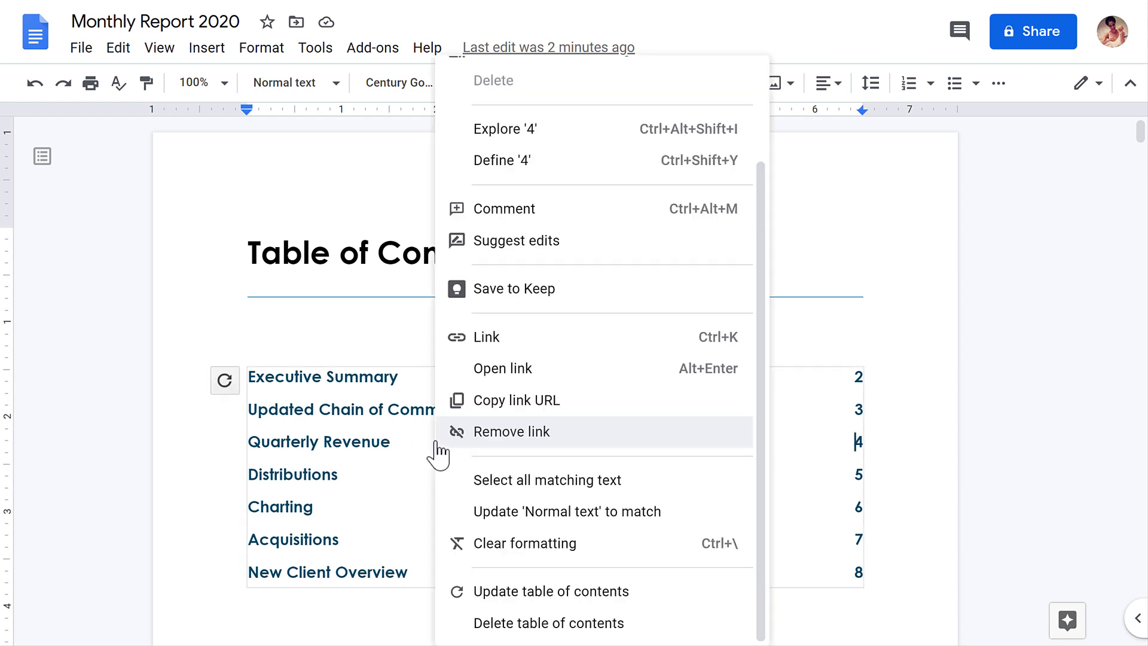